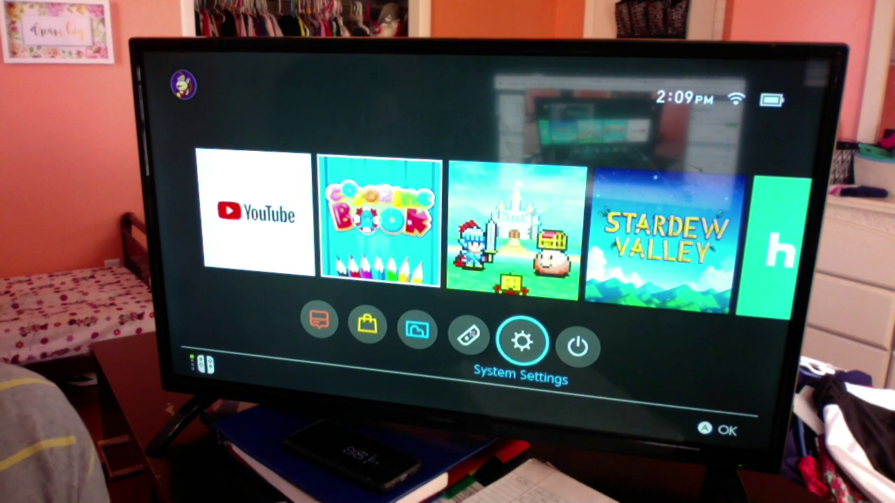
- Reach the Internet settings and the MySpectrumWiFi60-5G network's connection options
click(523, 343)
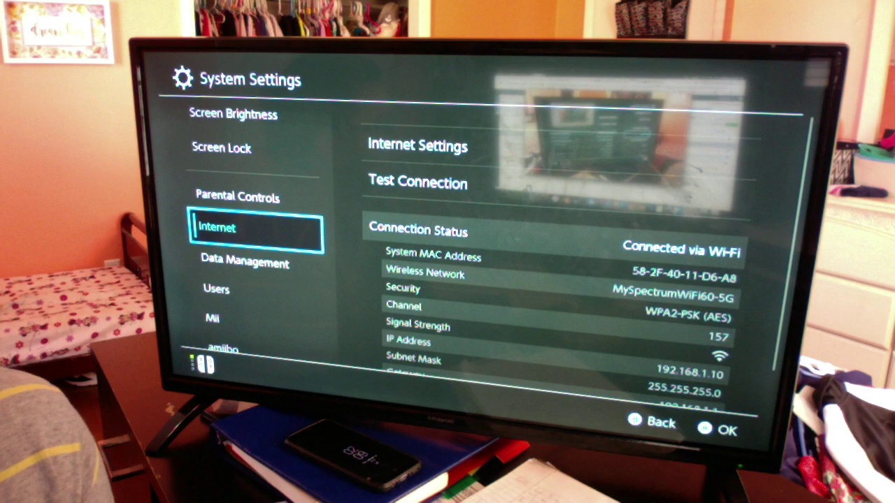
click(417, 144)
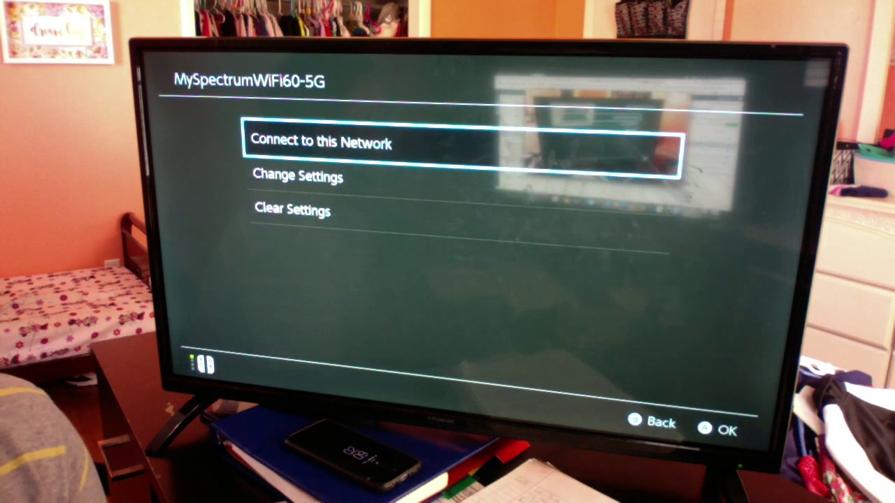
- Change the network's DNS Settings to Manual with primary DNS 045.055.142.122
key(down)
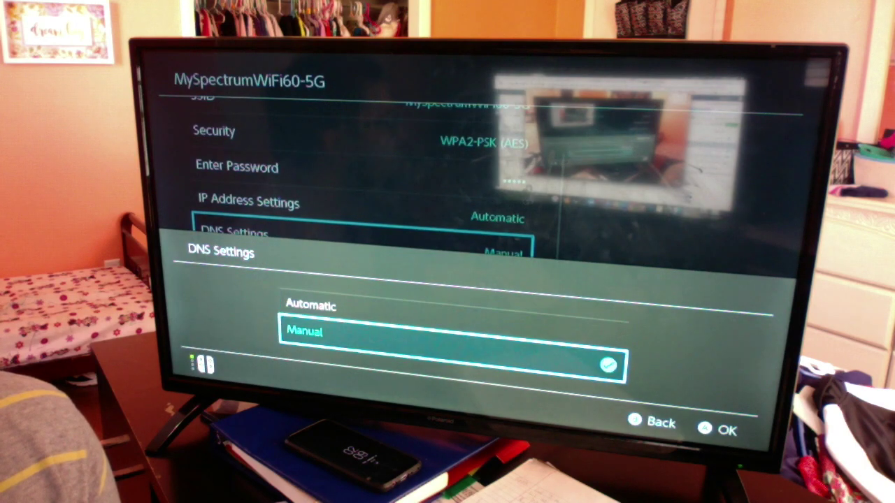
click(606, 367)
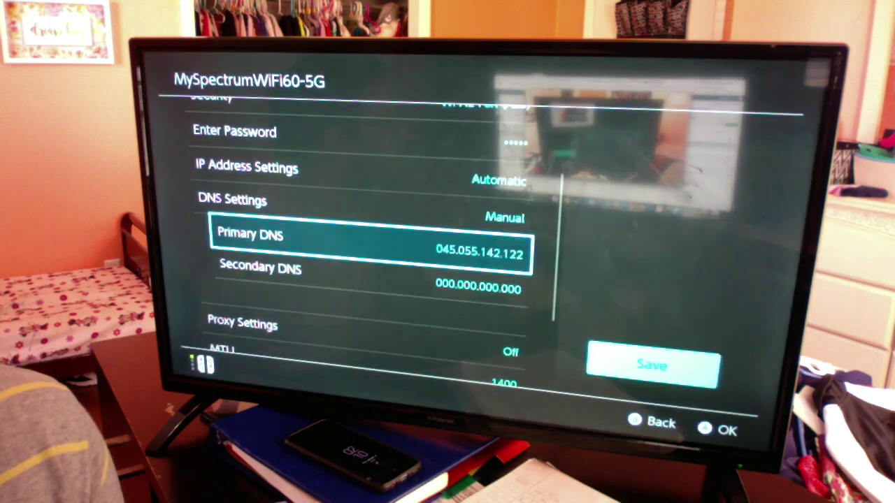
- Save the network settings so the hidden browser lands on the Google homepage
click(651, 365)
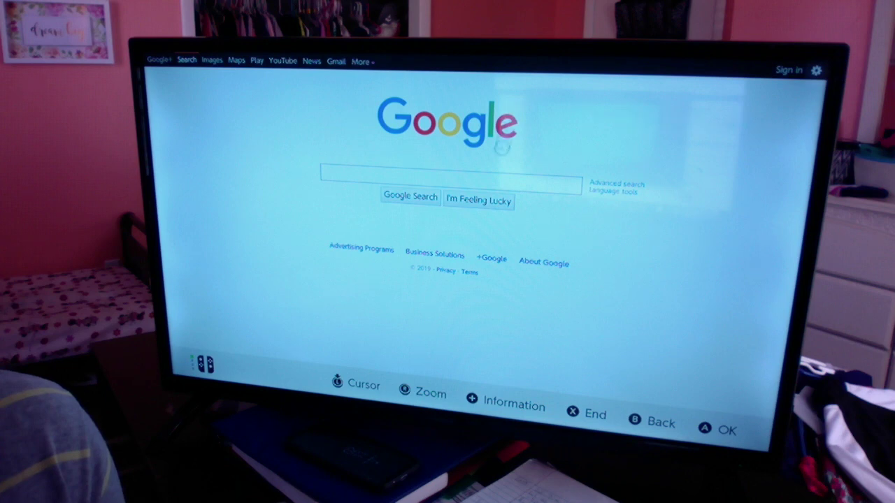
- Enter the partial text "mea" into Google's search box via the on-screen keyboard
click(450, 181)
text(meal)
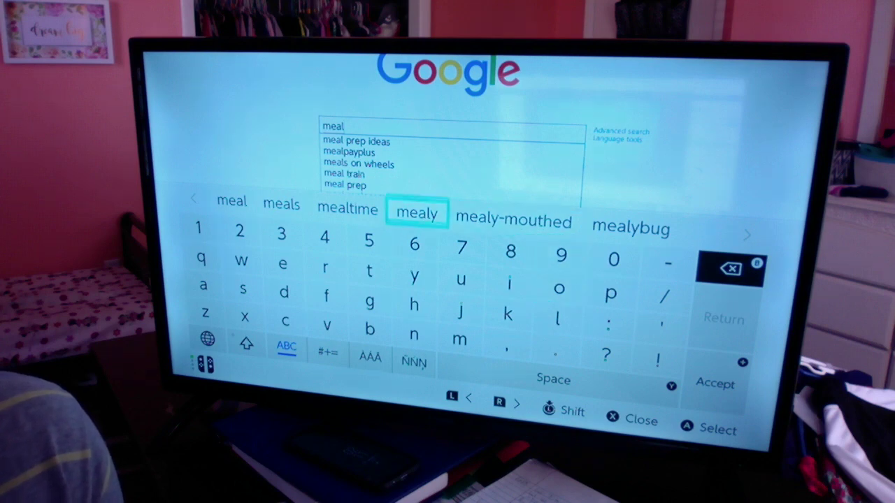
click(733, 268)
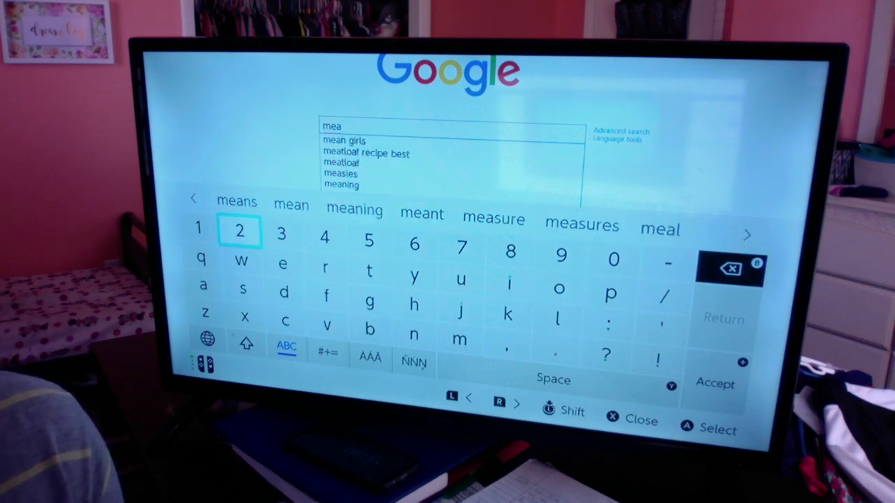